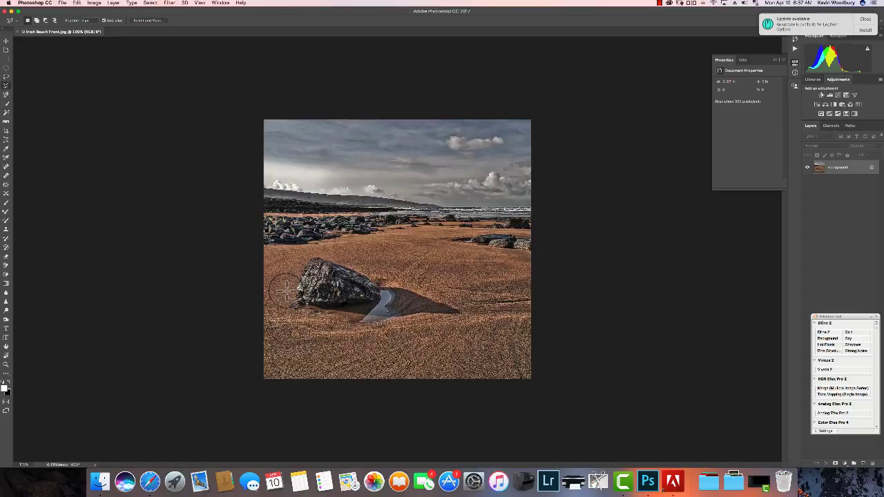
pyautogui.moveTo(285, 291)
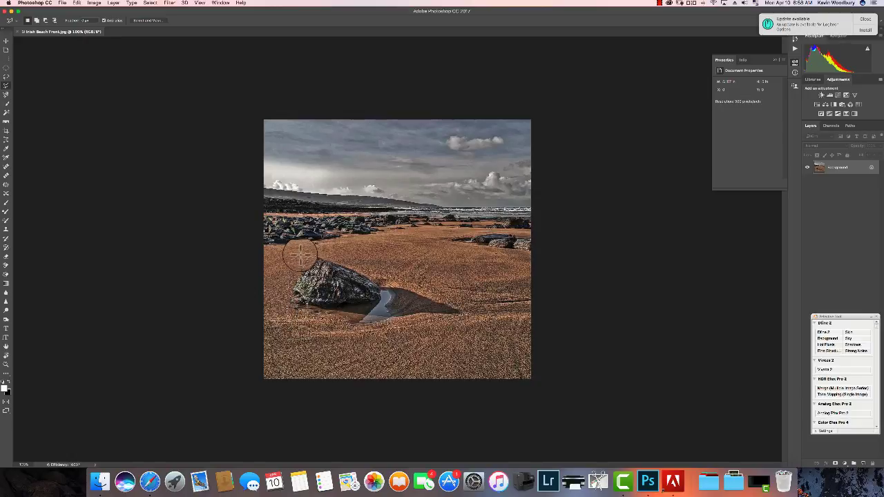
pyautogui.moveTo(348, 259)
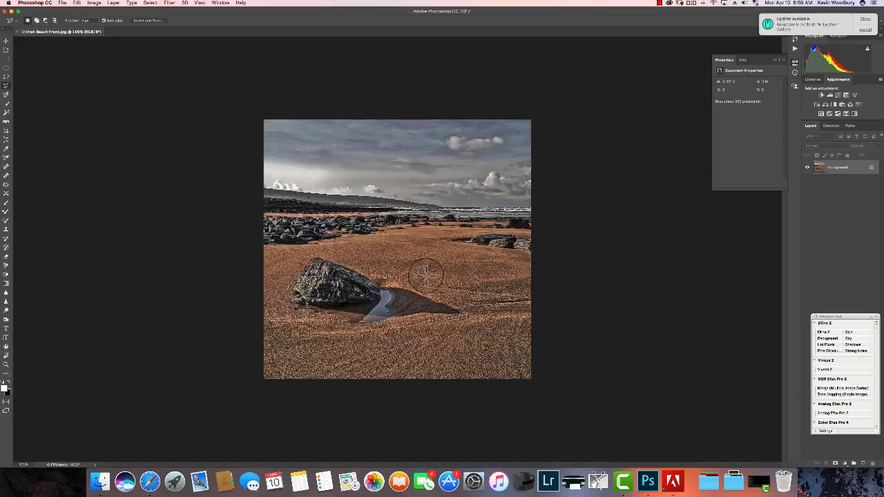
# Step: Lasso a selection around the rock and the puddle beside it
pyautogui.moveTo(425, 277); pyautogui.dragTo(292, 336)
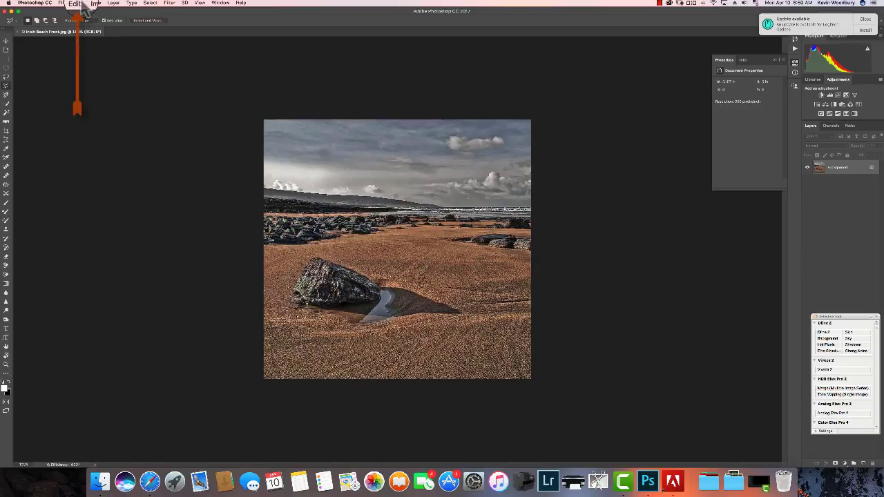
# Step: Fill the selected rock and puddle area with Content-Aware sand via Edit > Fill
pyautogui.click(75, 3)
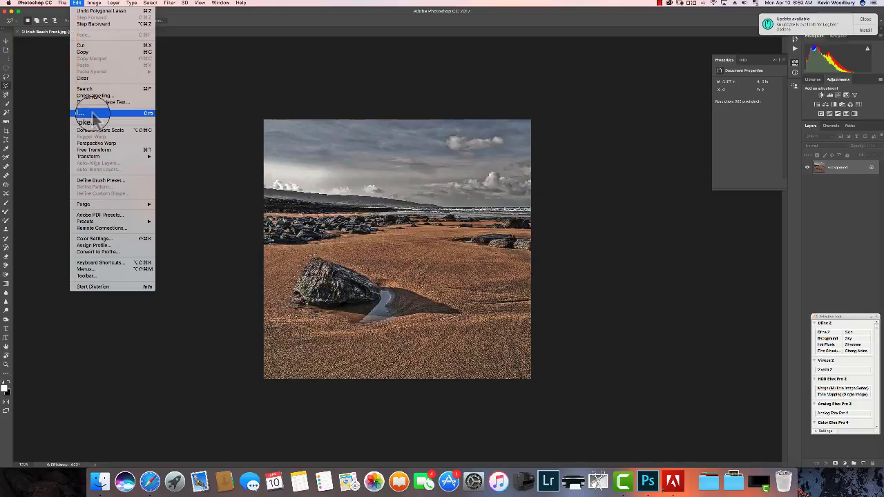
pyautogui.click(83, 114)
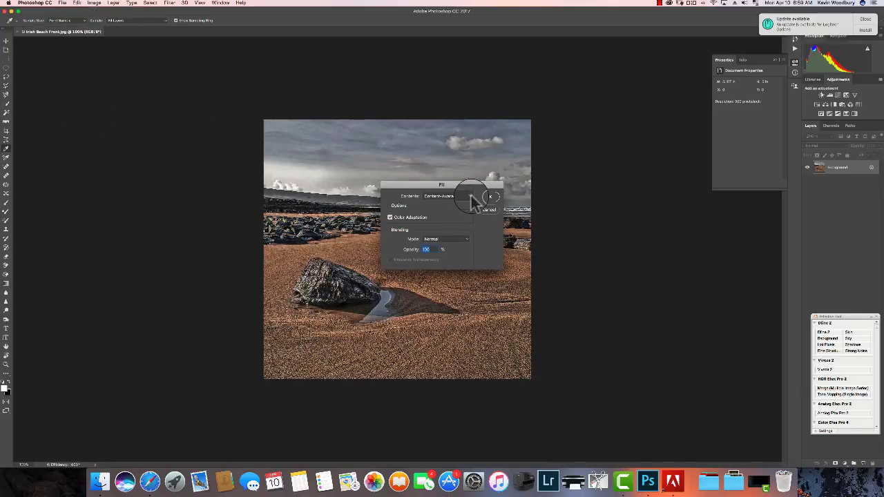
pyautogui.click(444, 196)
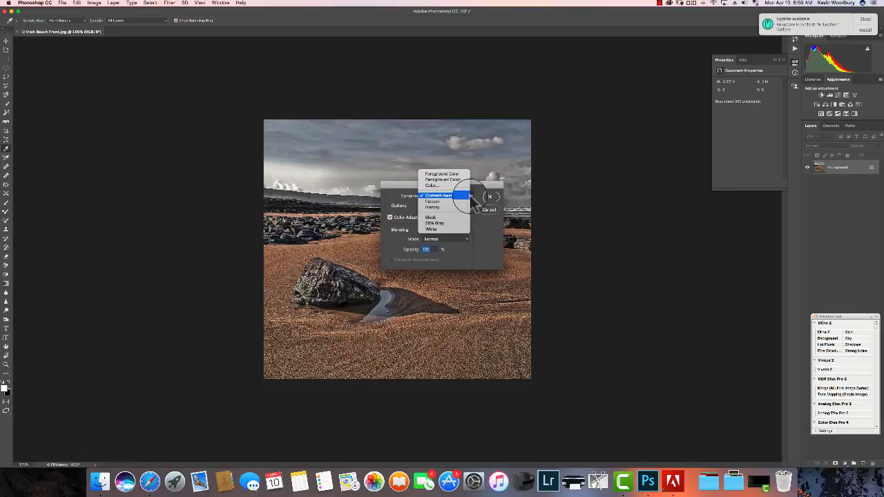
pyautogui.click(439, 196)
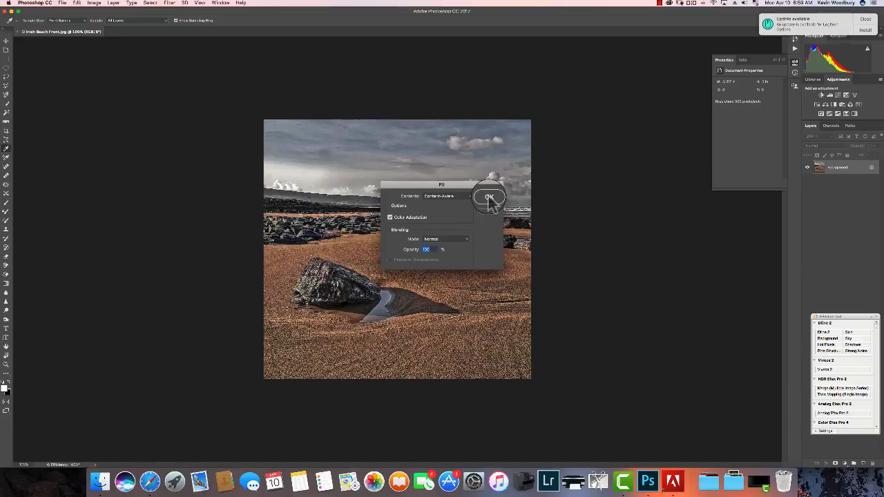
pyautogui.click(489, 197)
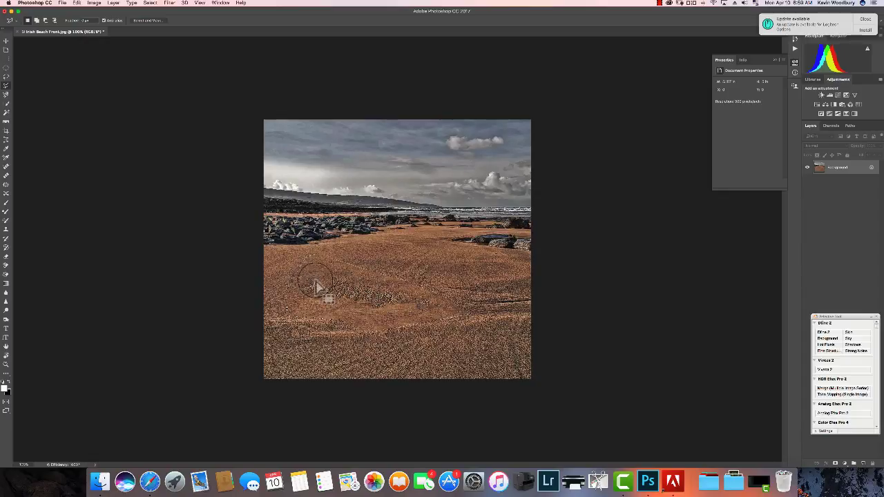
pyautogui.moveTo(329, 304)
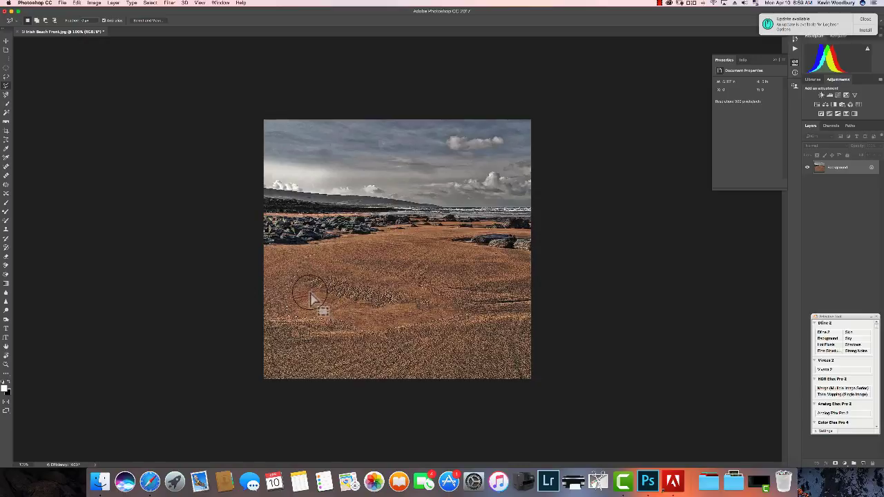
# Step: Deselect the filled sand area with Ctrl+D
pyautogui.press('ctrl+d')
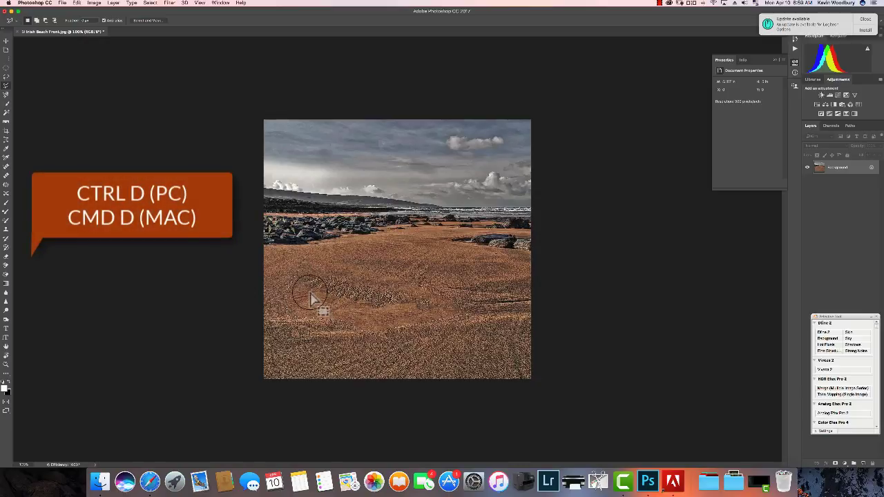
pyautogui.press('Ctrl+d')
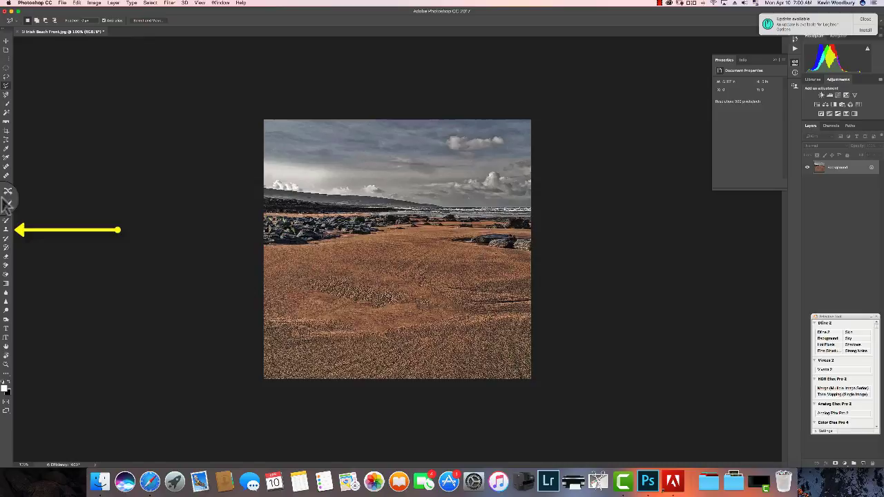
pyautogui.moveTo(17, 238)
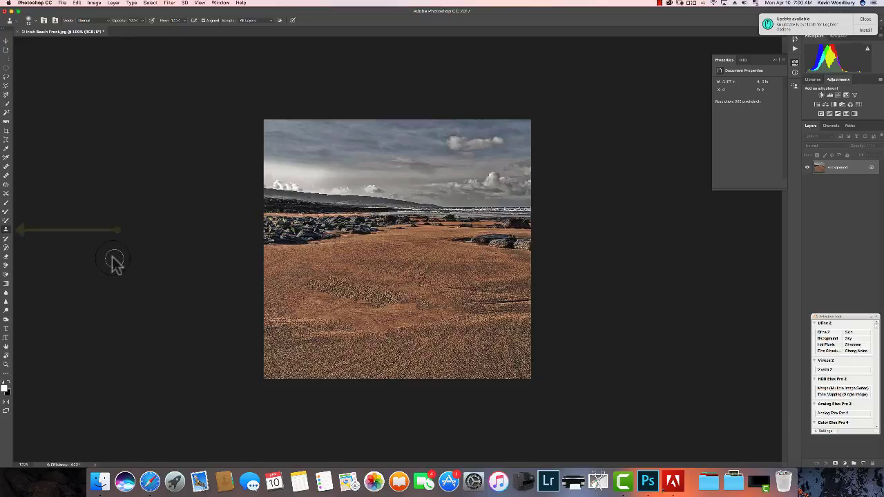
pyautogui.moveTo(131, 38)
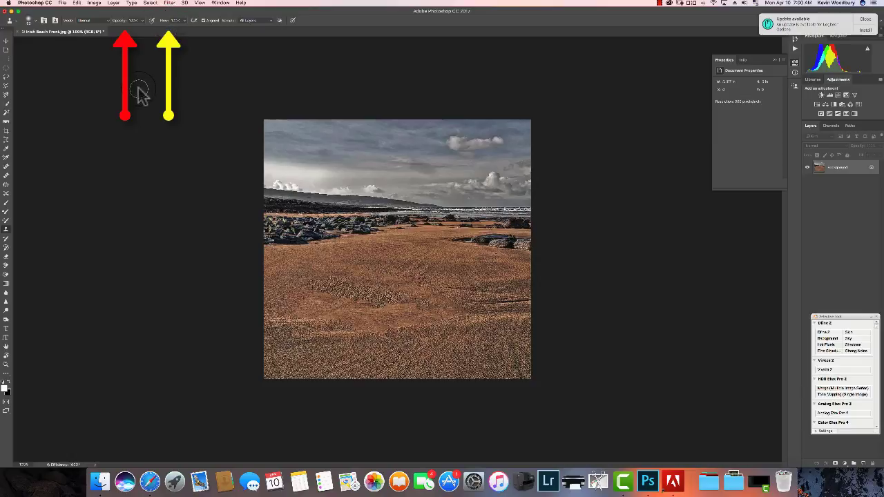
pyautogui.moveTo(395, 420)
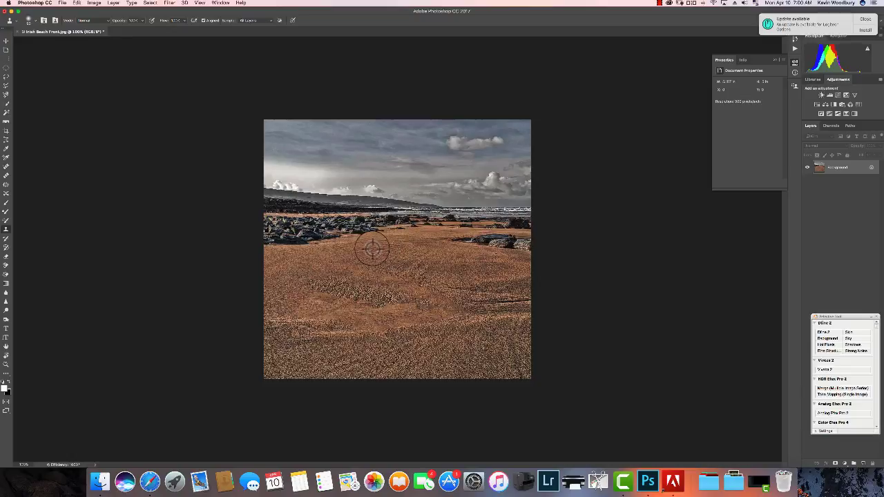
pyautogui.moveTo(385, 251)
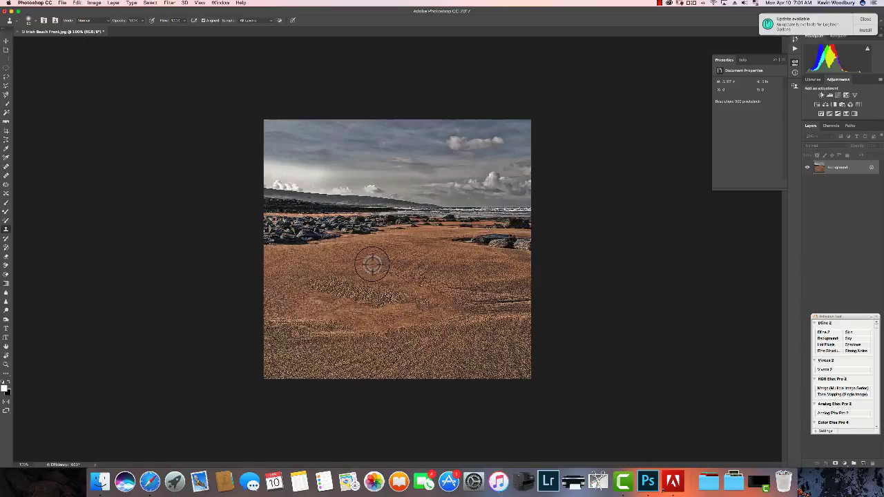
pyautogui.moveTo(351, 271)
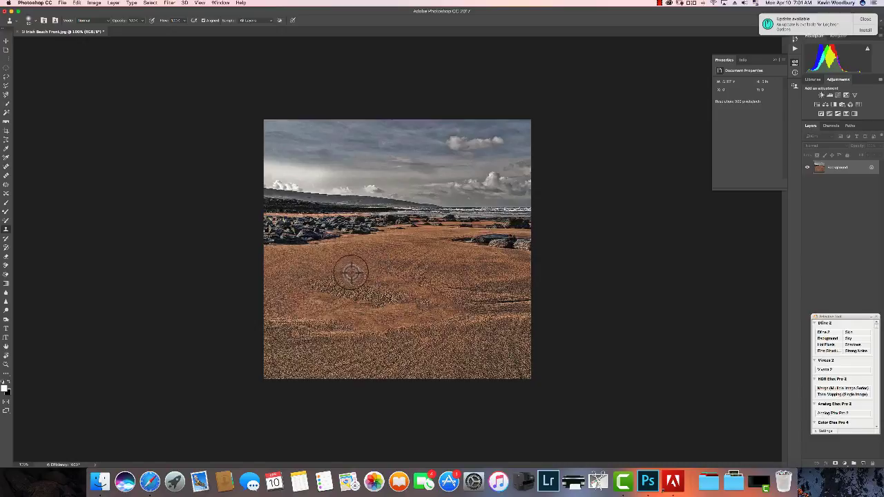
pyautogui.moveTo(329, 268)
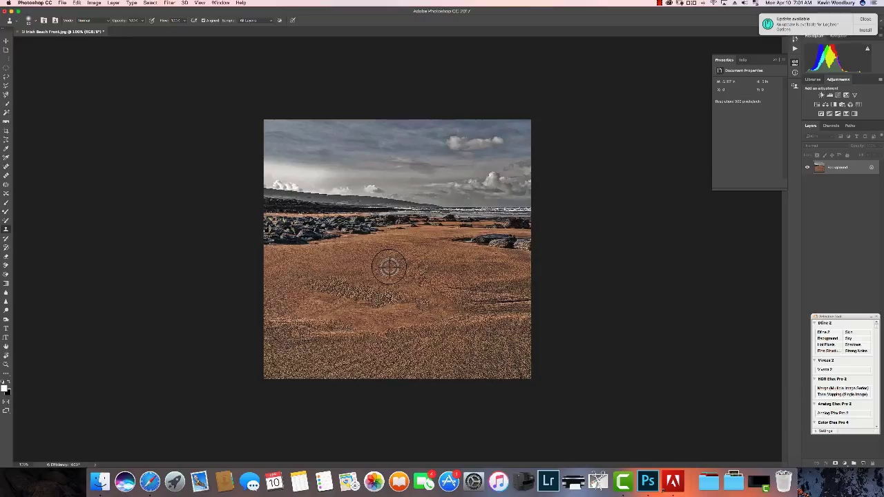
pyautogui.moveTo(379, 271)
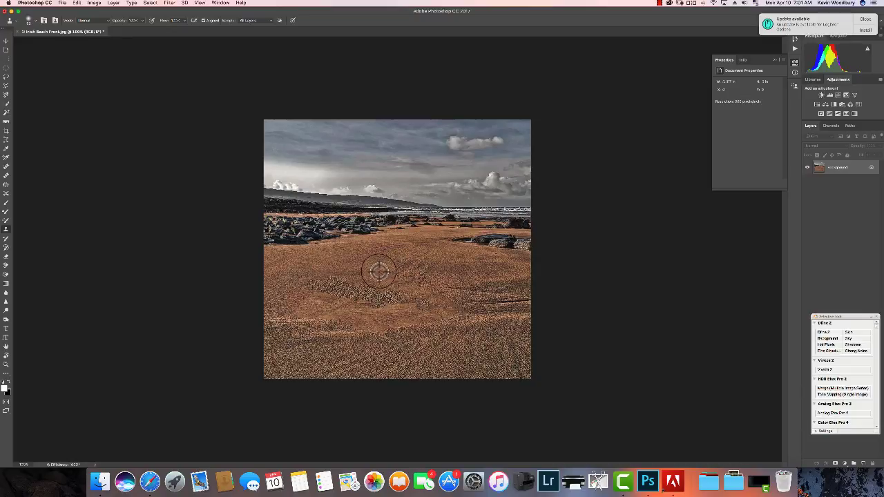
pyautogui.moveTo(388, 263)
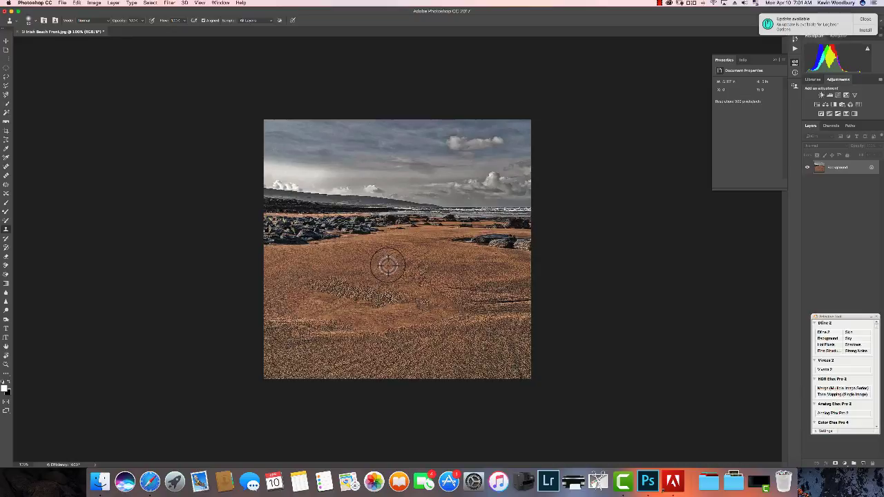
pyautogui.moveTo(380, 277)
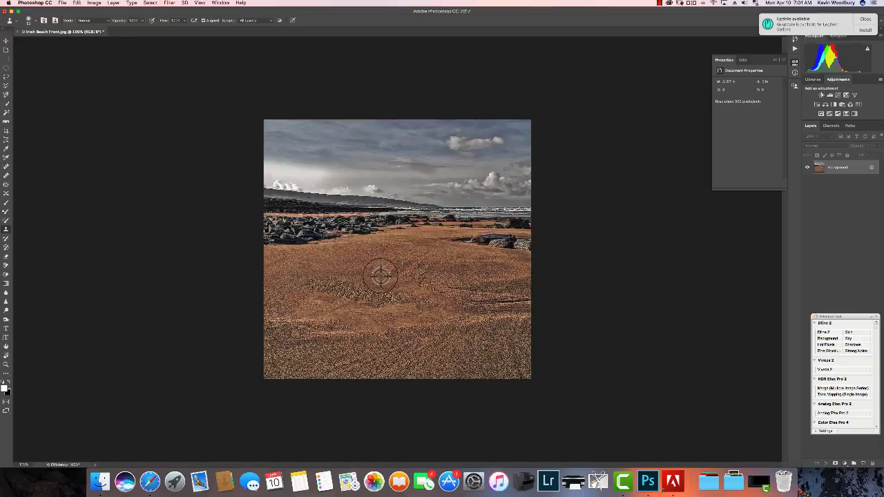
# Step: Paint cloned clean sand over the marks in the central beach
pyautogui.moveTo(387, 274); pyautogui.dragTo(421, 248)
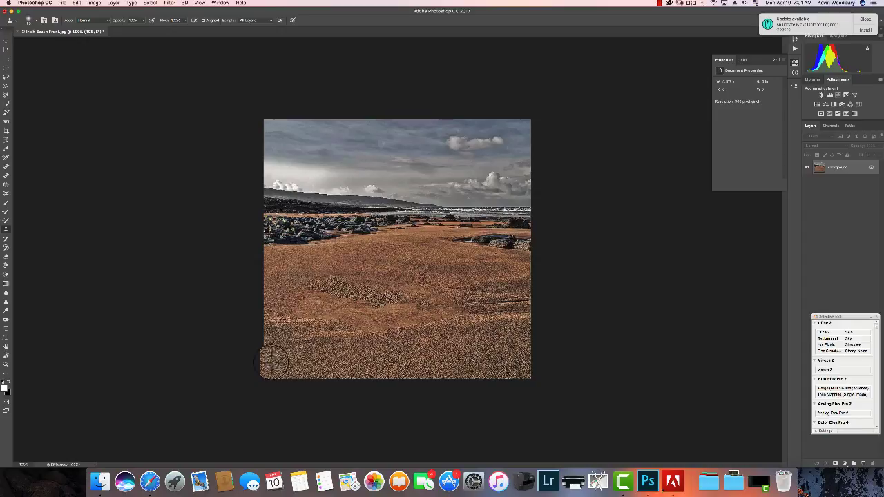
pyautogui.moveTo(320, 323)
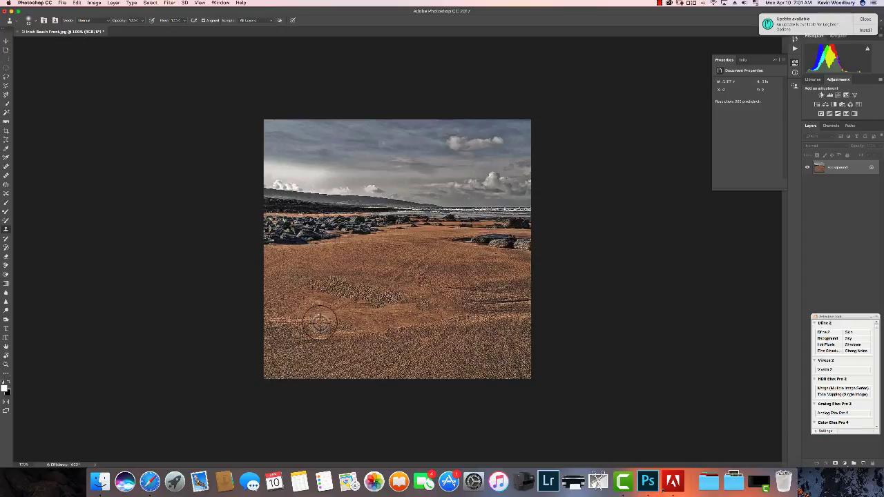
# Step: Paint cloned sand grain over the lower-left sand region
pyautogui.moveTo(320, 323); pyautogui.dragTo(345, 310)
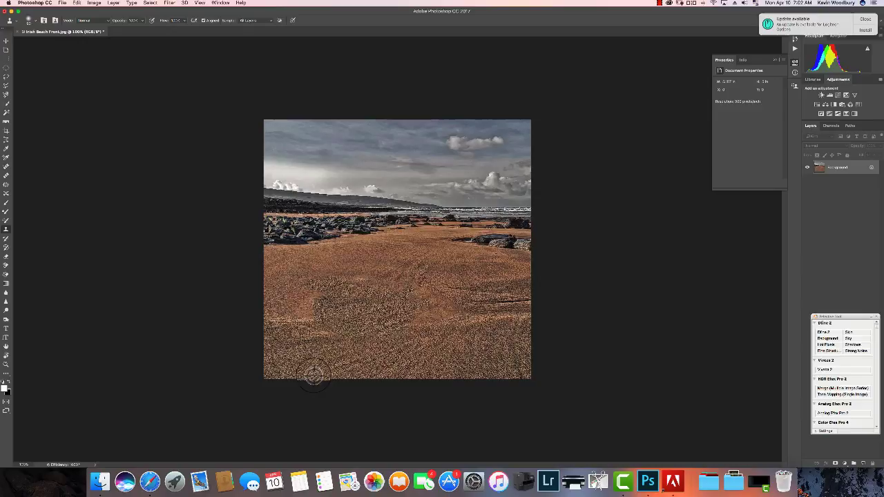
pyautogui.moveTo(361, 349)
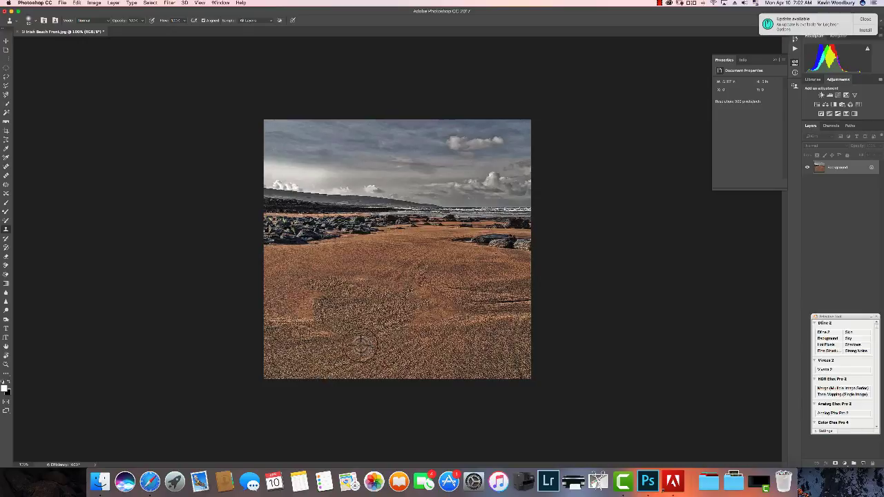
pyautogui.moveTo(274, 345)
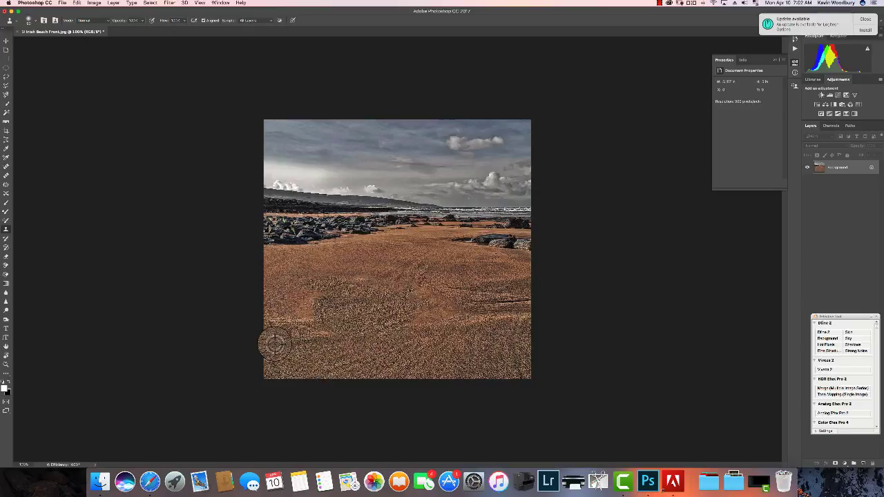
# Step: Cover remaining streaks on the right-hand sand with cloned grain
pyautogui.moveTo(277, 345); pyautogui.dragTo(345, 318)
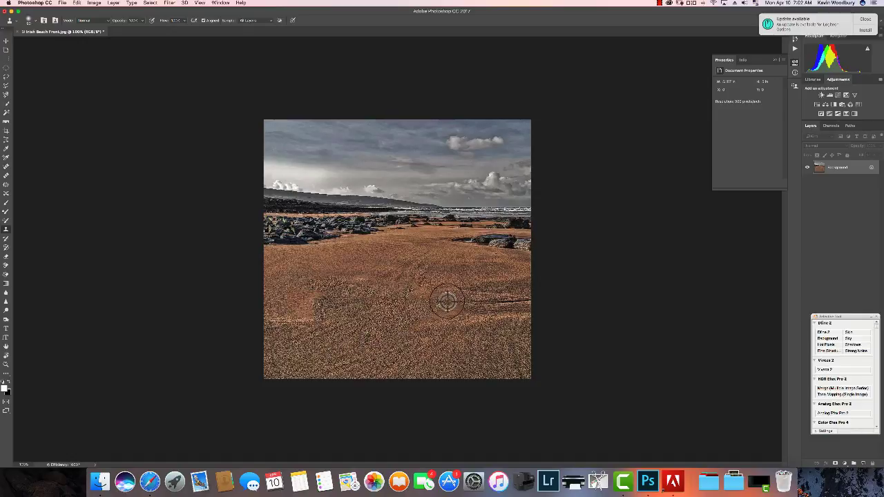
pyautogui.moveTo(373, 352)
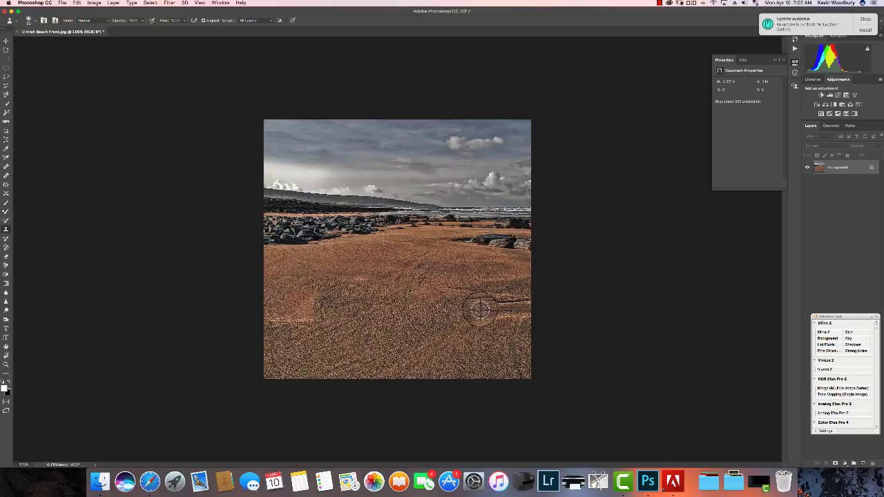
pyautogui.moveTo(483, 316)
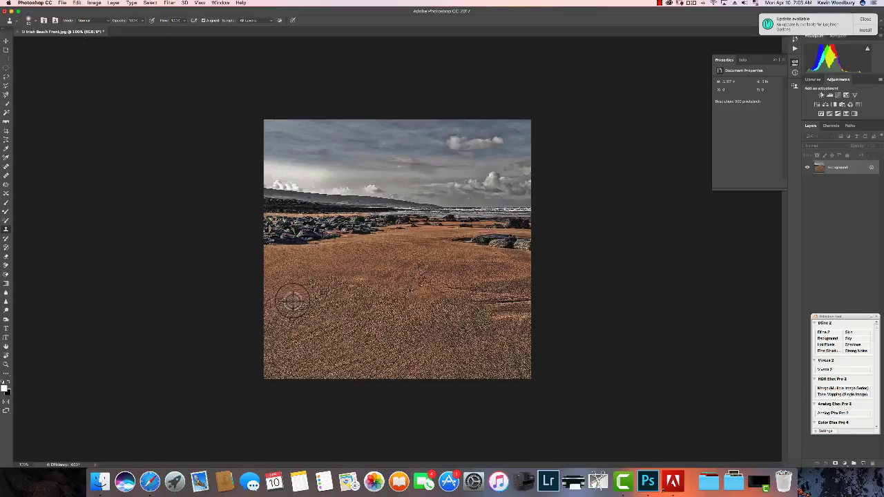
pyautogui.moveTo(339, 278)
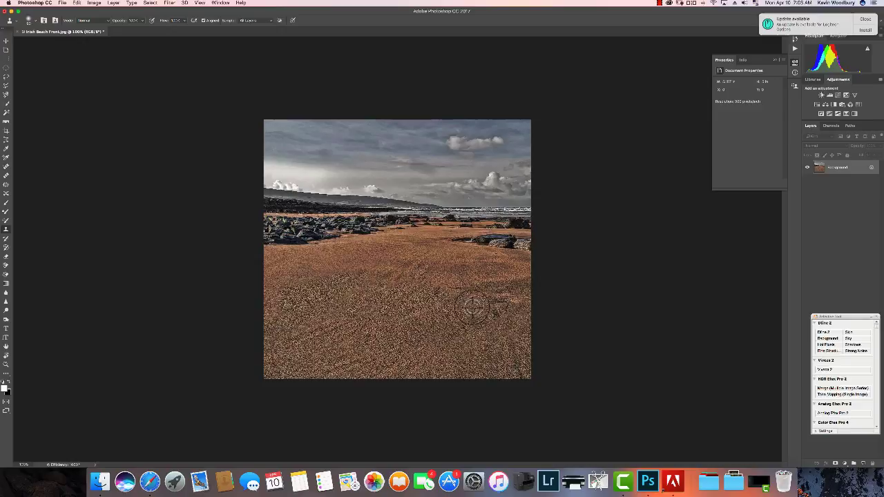
pyautogui.moveTo(483, 315)
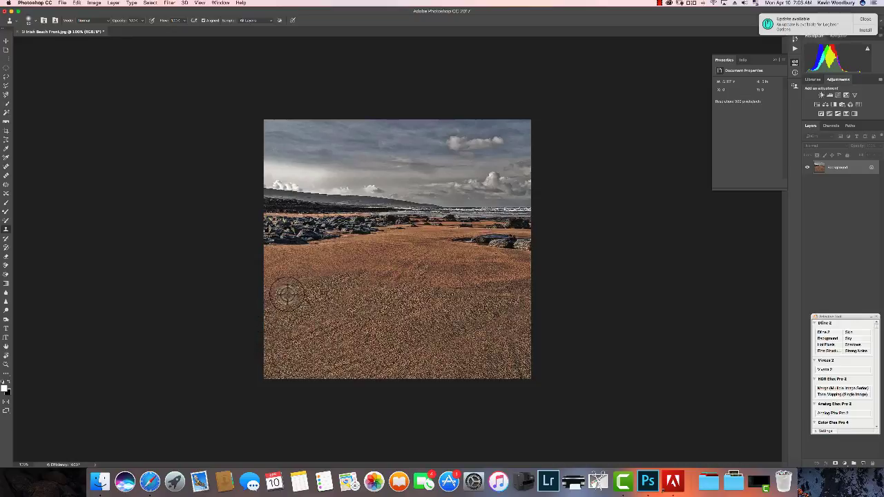
pyautogui.moveTo(265, 348)
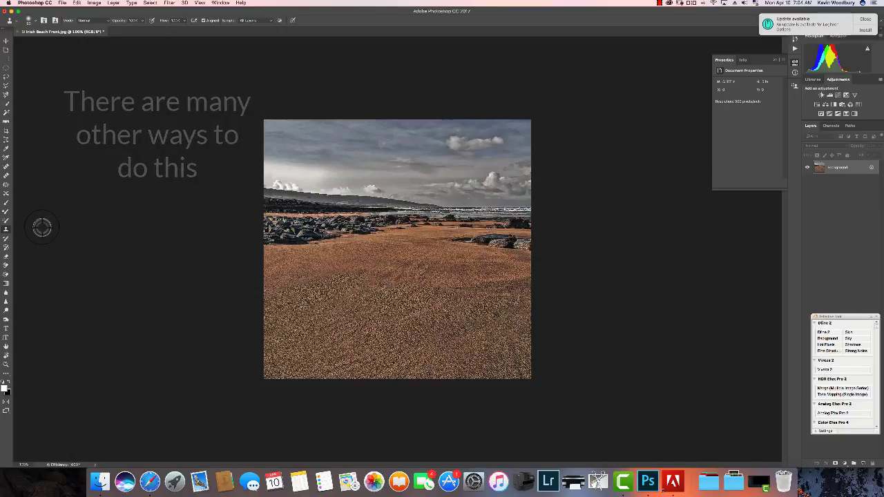
pyautogui.moveTo(261, 293)
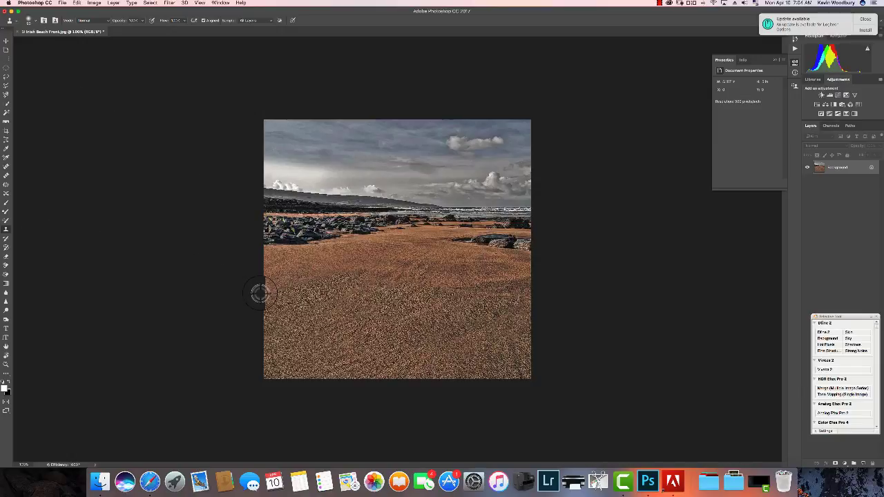